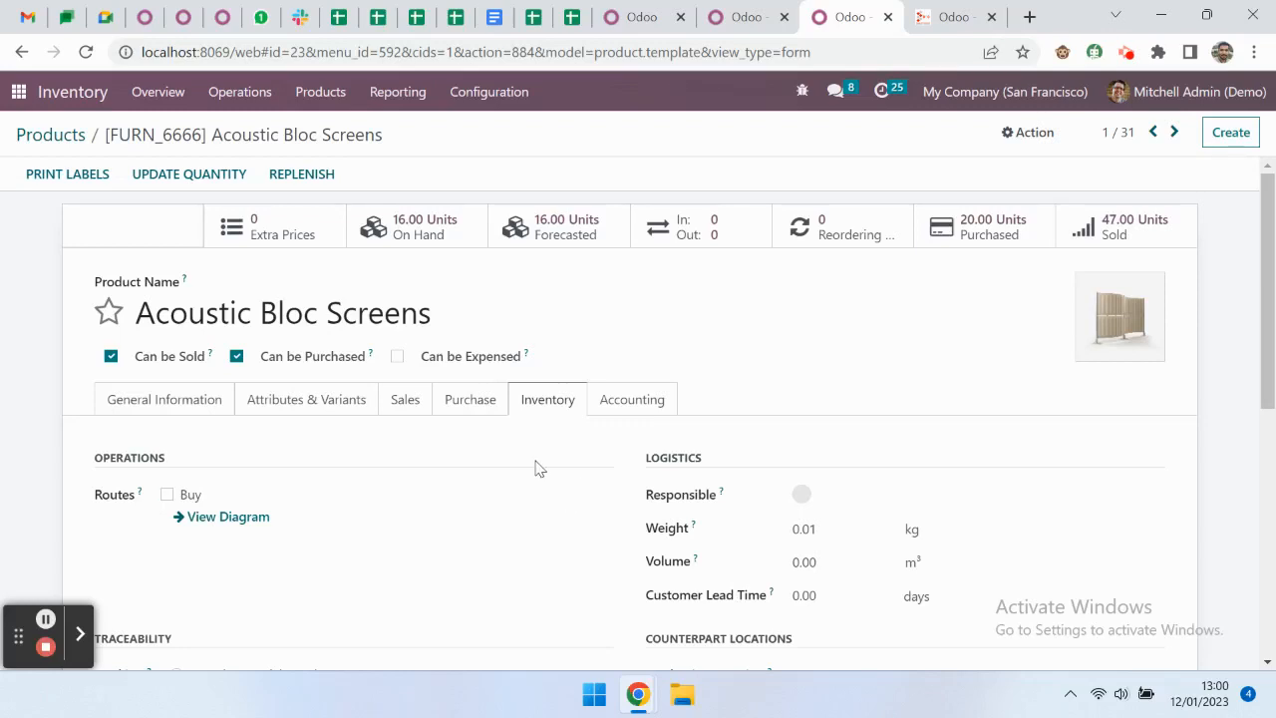
{"action": "mouse_move", "coordinate": [539, 469]}
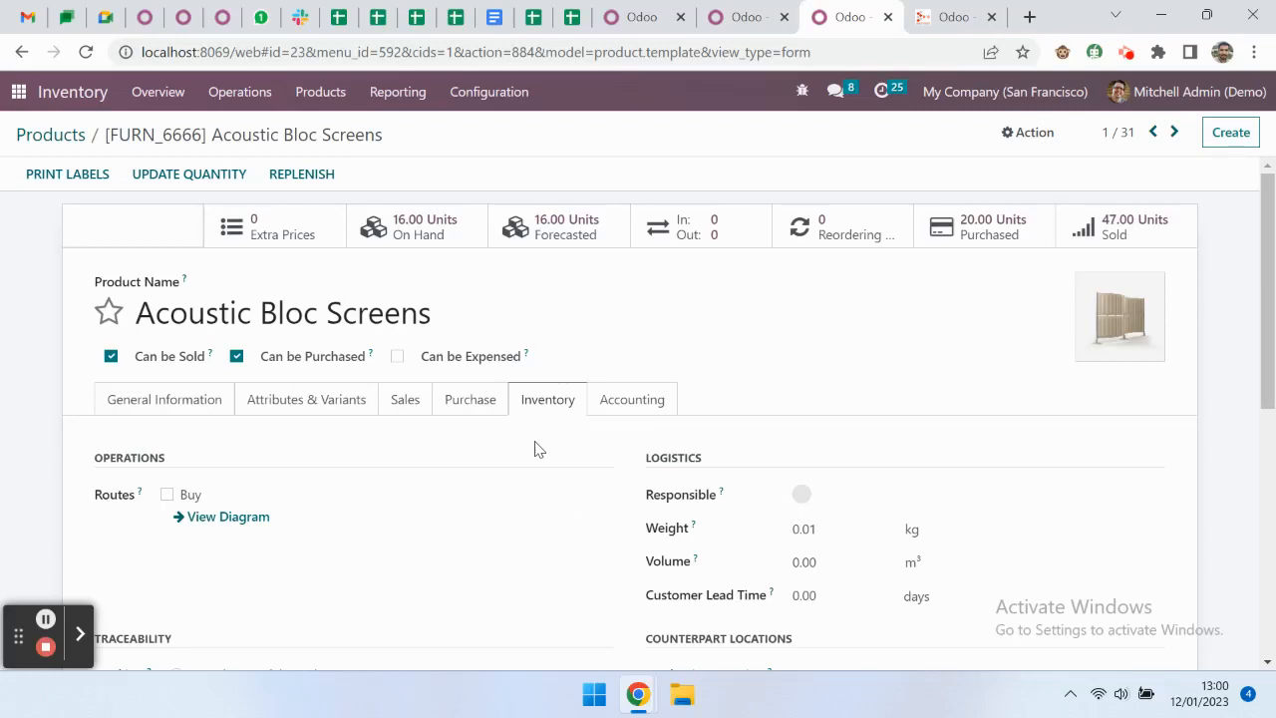
{"action": "mouse_move", "coordinate": [633, 399]}
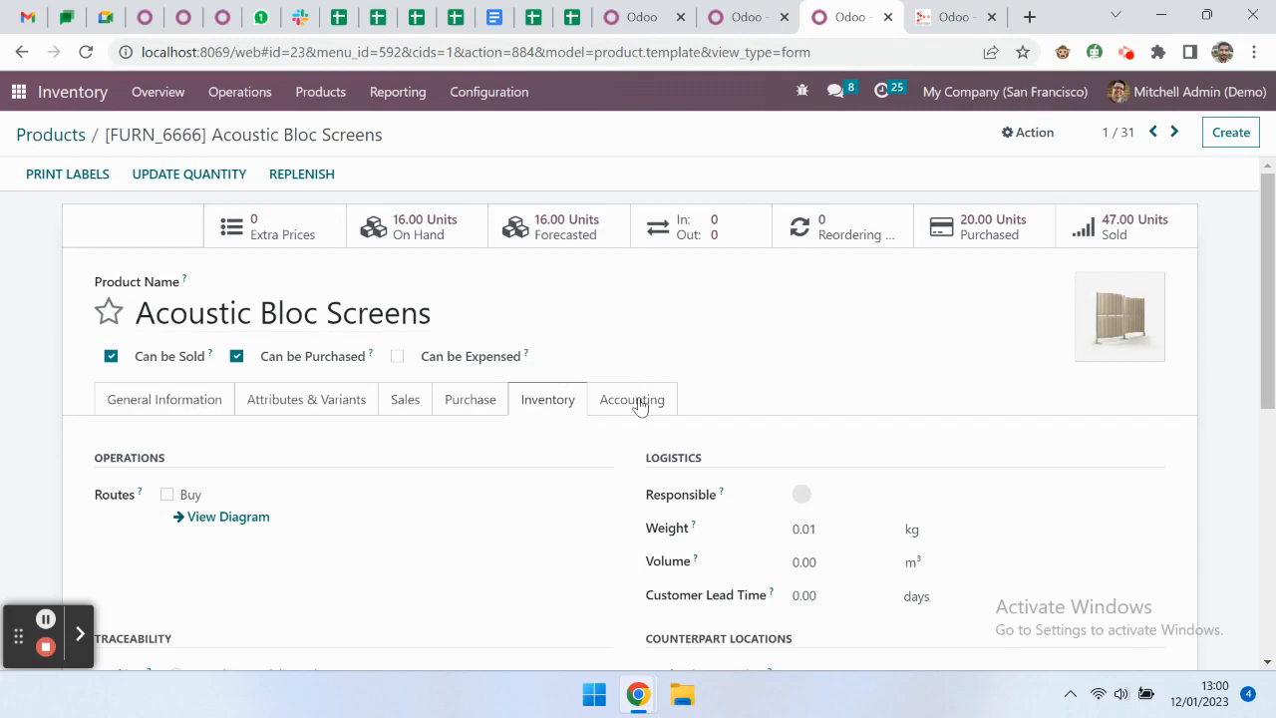
Set Acoustic Bloc Screens' Tracking to By Lots and confirm the unlotted-stock warning.
{"action": "scroll", "scroll_direction": "down", "scroll_amount": 3}
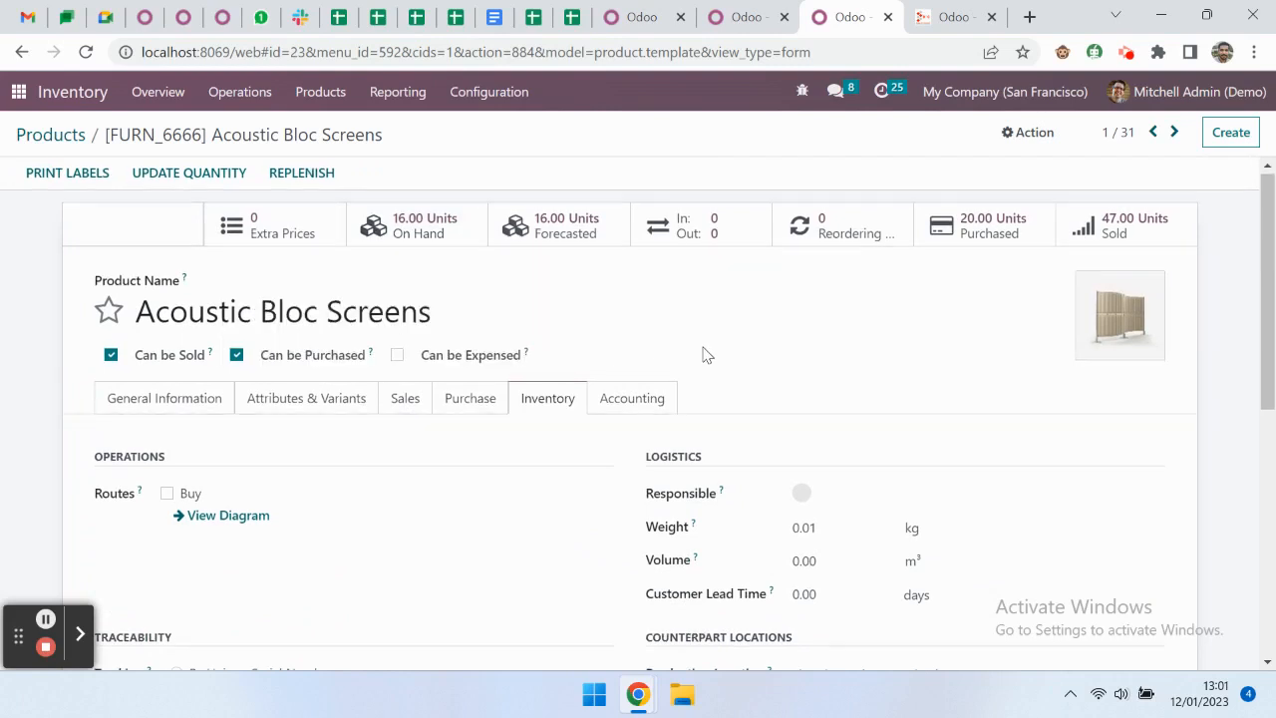
{"action": "scroll", "scroll_direction": "down", "scroll_amount": 3}
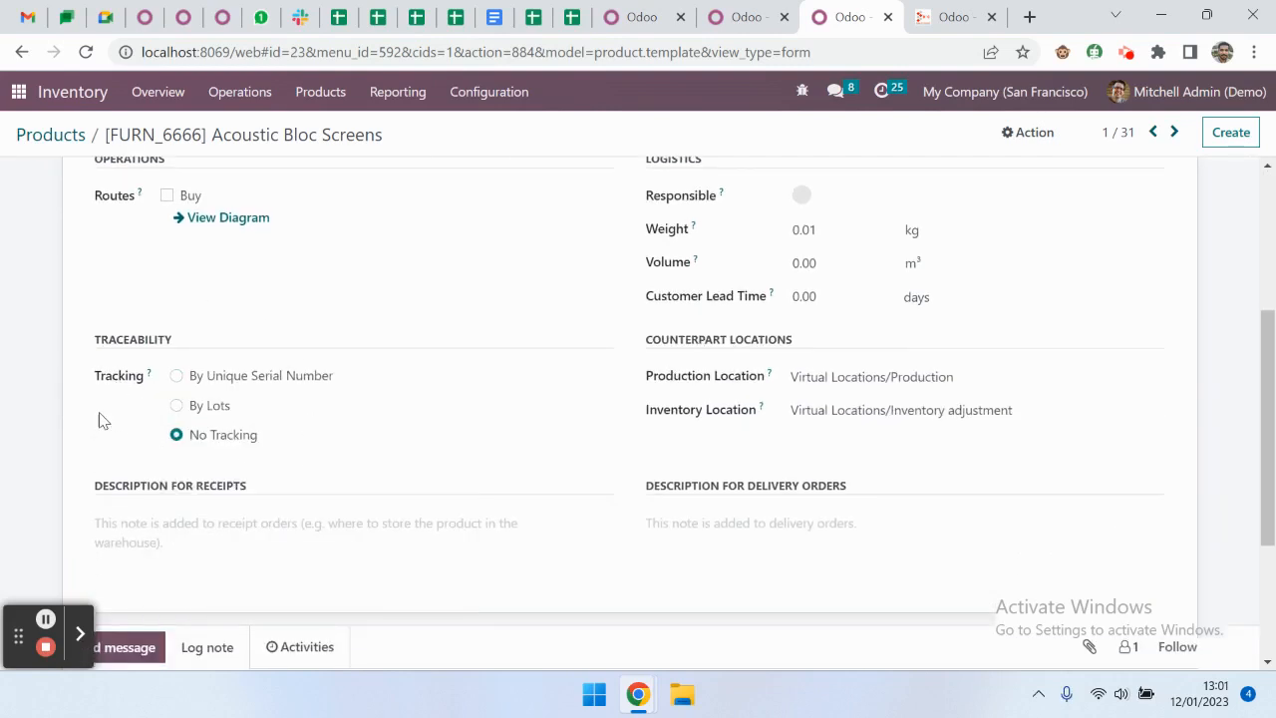
{"action": "mouse_move", "coordinate": [211, 457]}
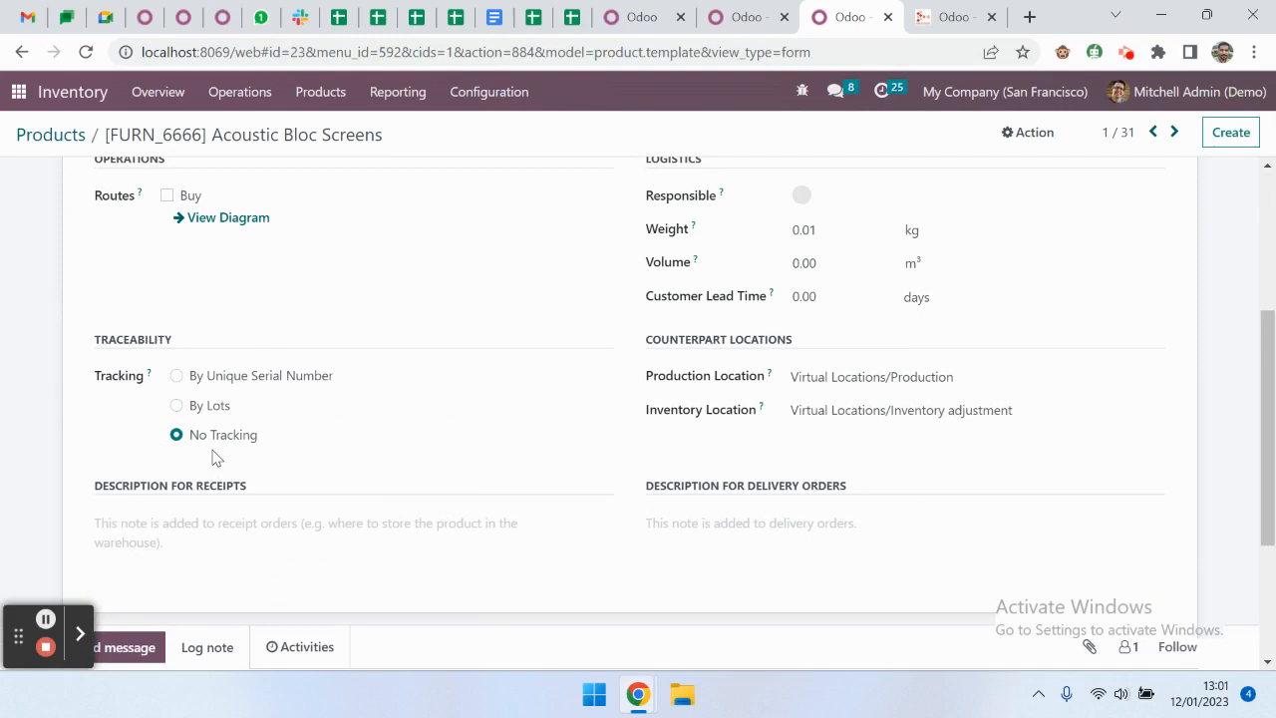
{"action": "mouse_move", "coordinate": [219, 449]}
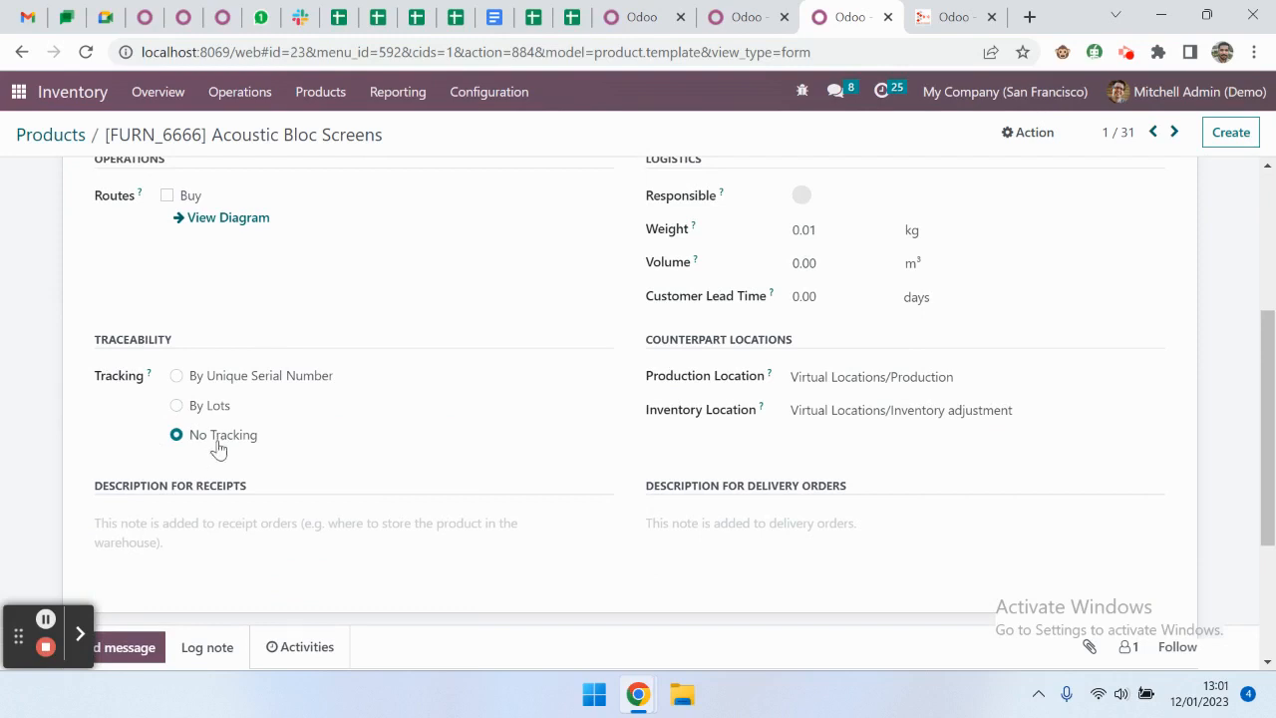
{"action": "mouse_move", "coordinate": [212, 411]}
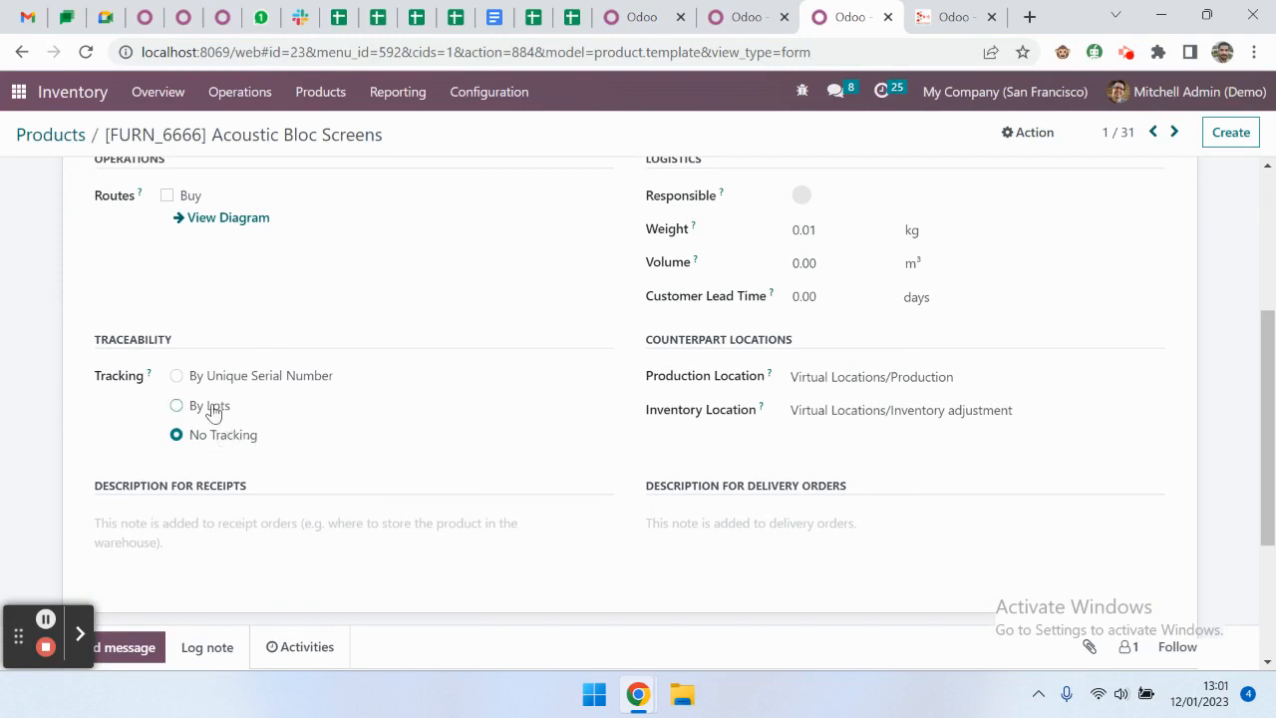
{"action": "left_click", "coordinate": [175, 405]}
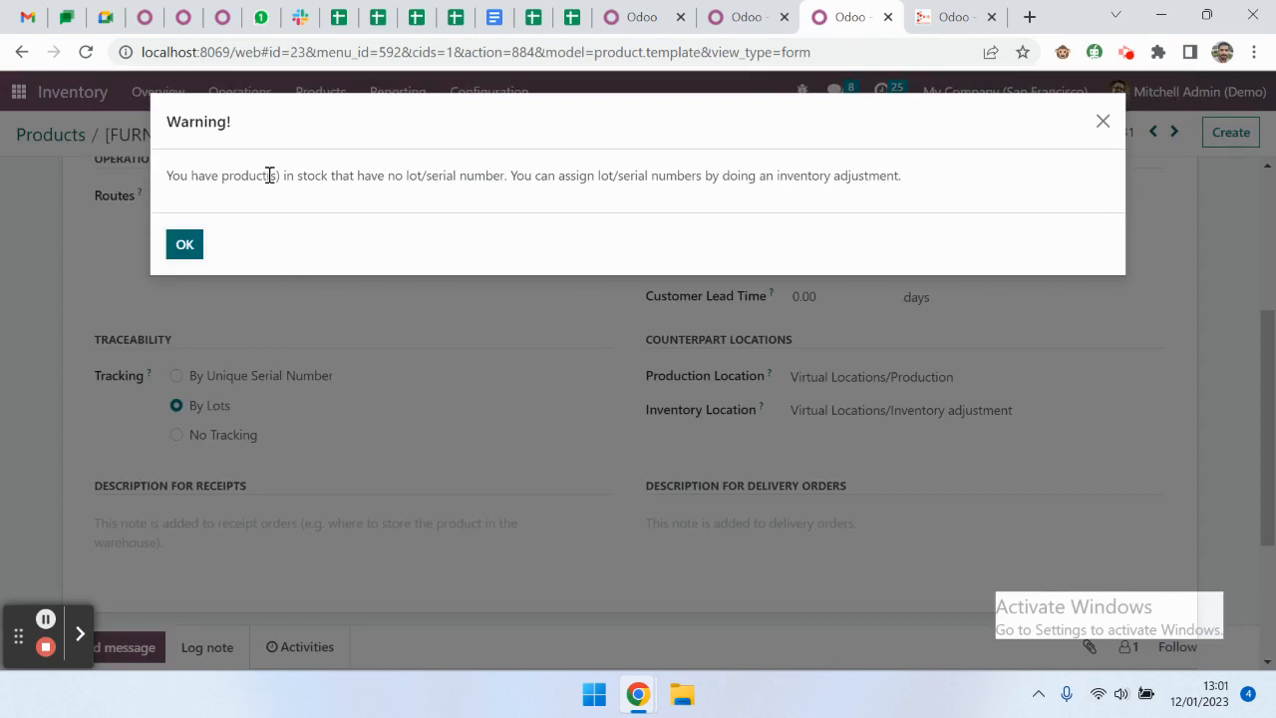
{"action": "mouse_move", "coordinate": [176, 187]}
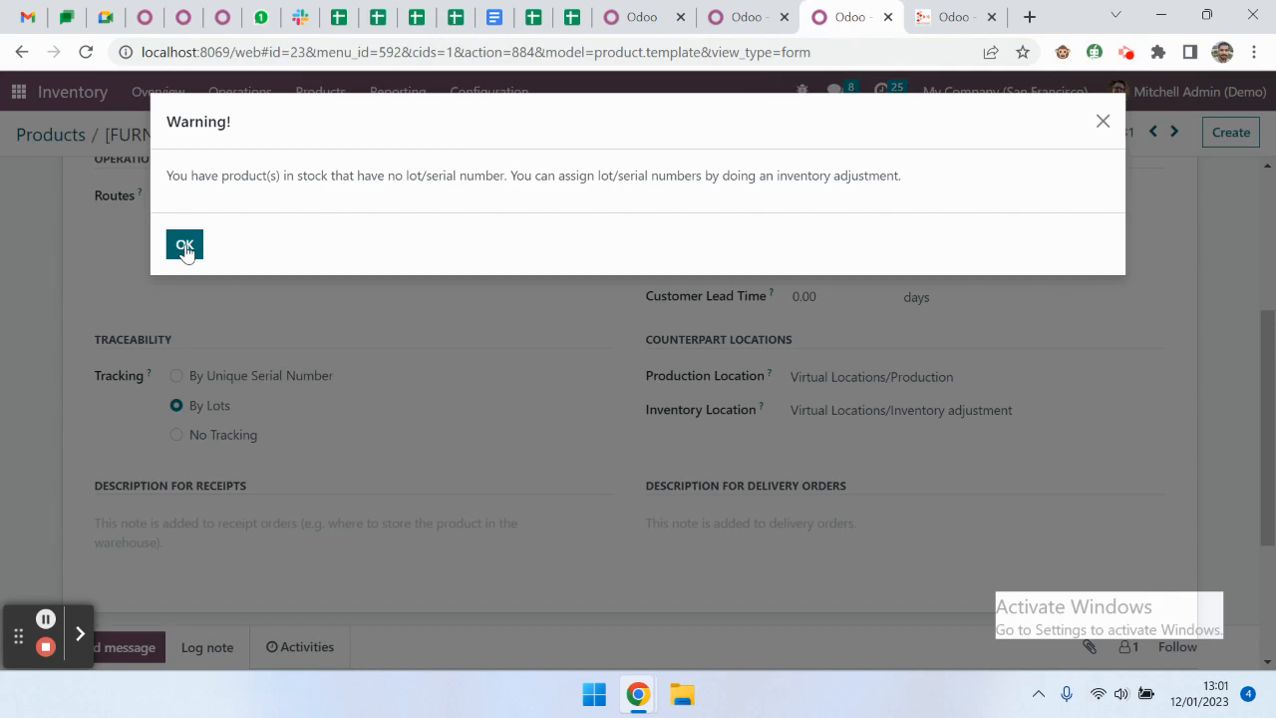
{"action": "left_click", "coordinate": [183, 245]}
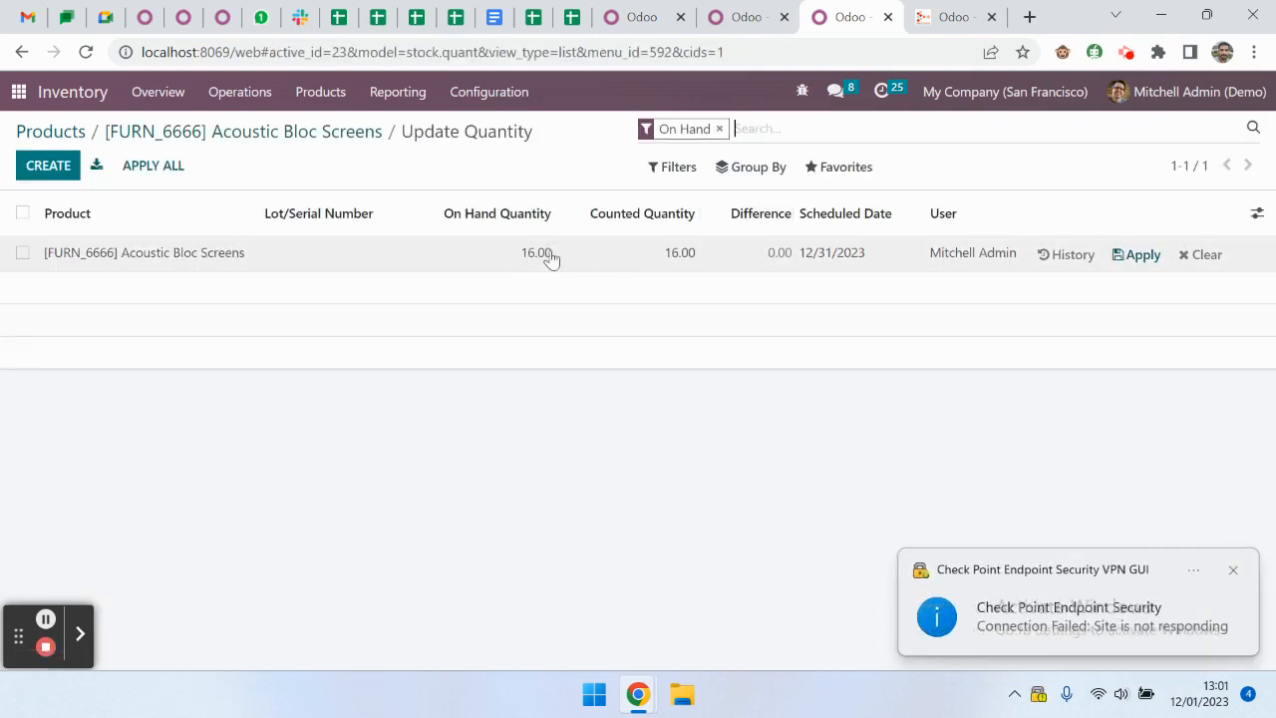
{"action": "mouse_move", "coordinate": [1145, 255]}
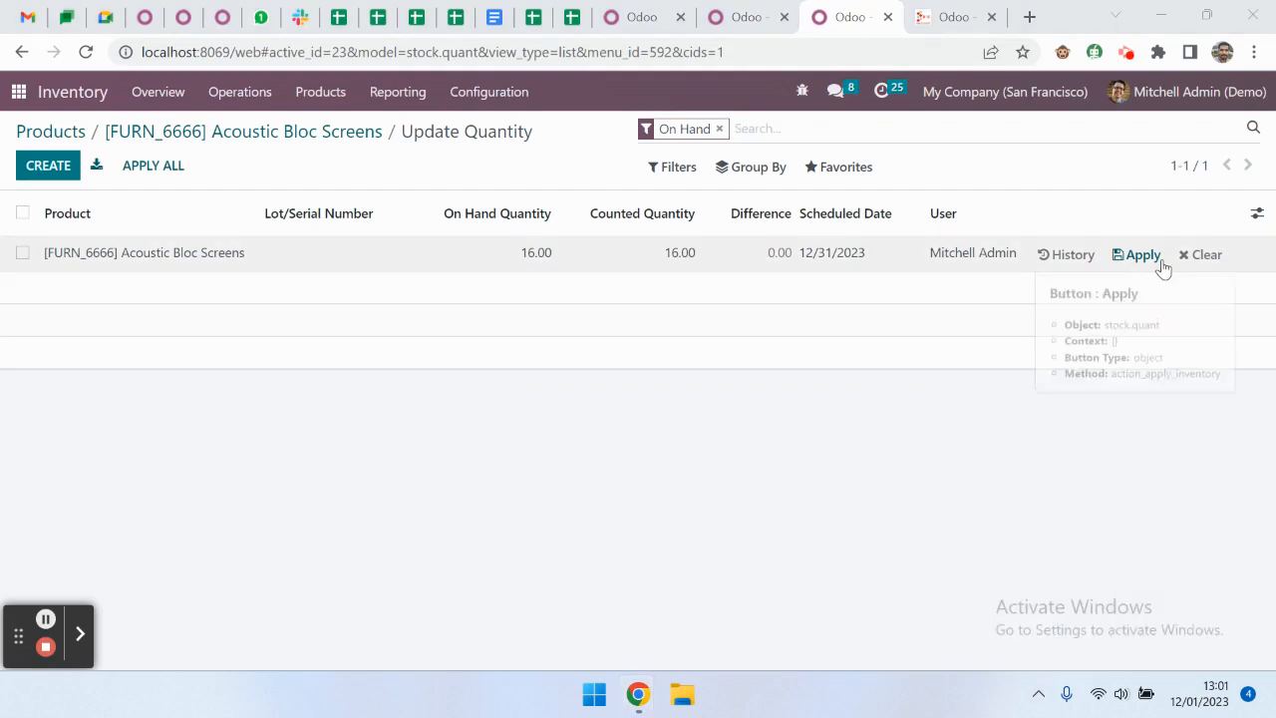
Count the unlotted 16-unit row as 0 and apply it so on-hand stock reads 0.
{"action": "left_click", "coordinate": [1141, 253]}
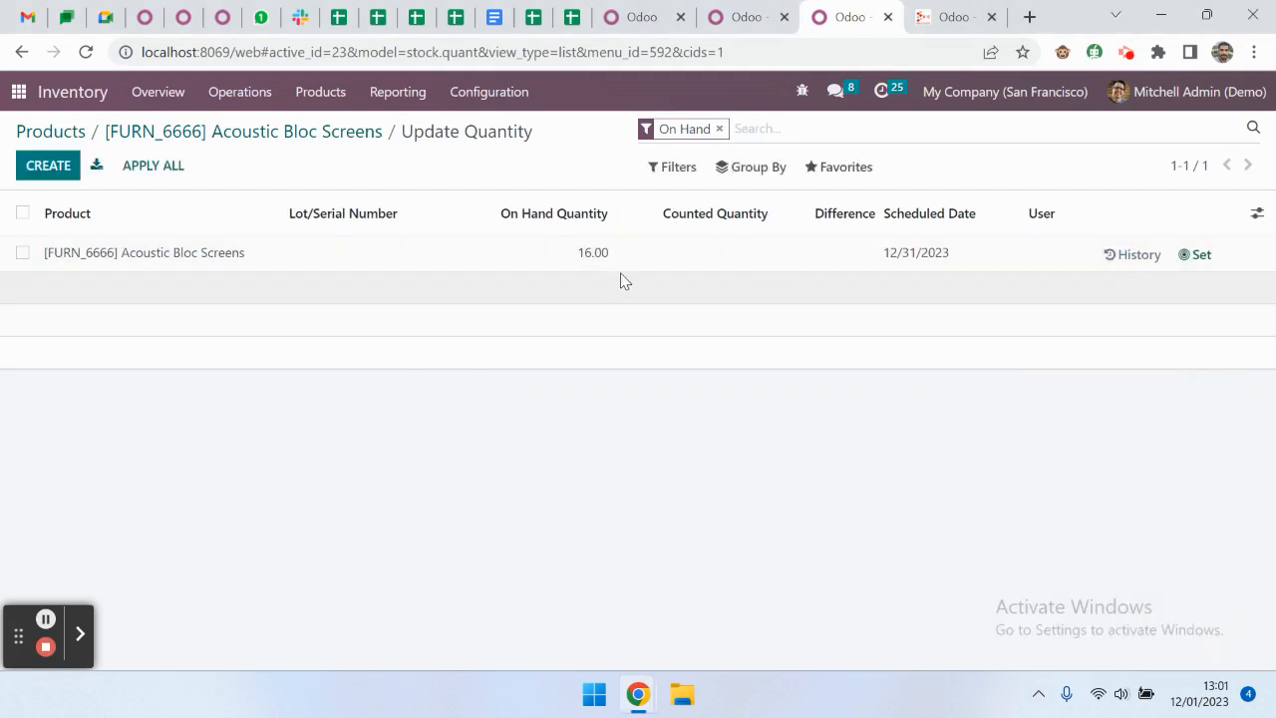
{"action": "mouse_move", "coordinate": [794, 271]}
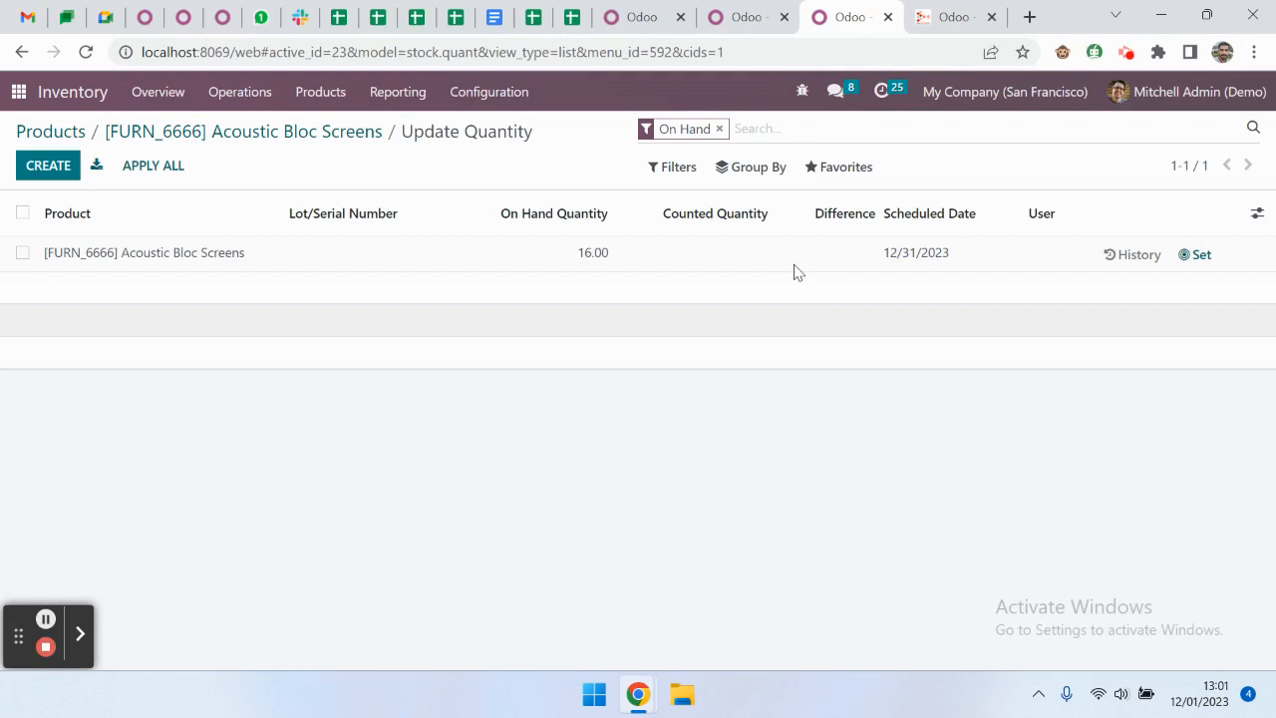
{"action": "left_click", "coordinate": [714, 251]}
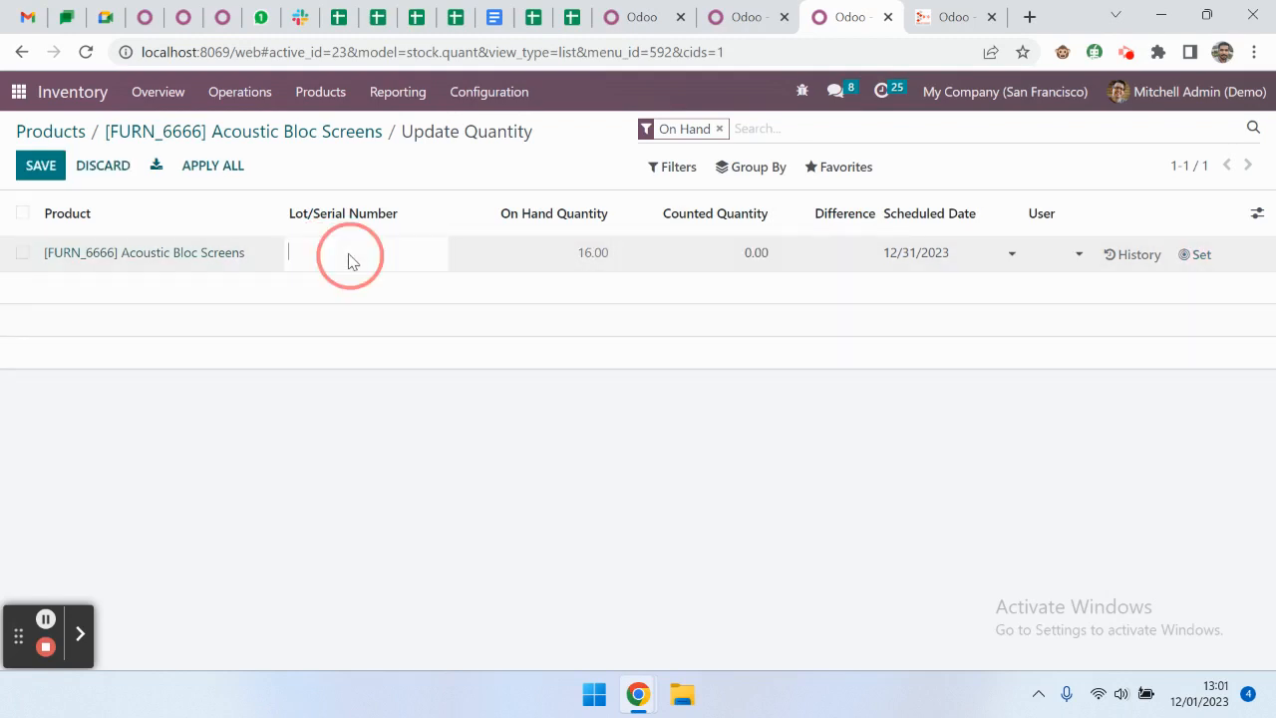
{"action": "left_click", "coordinate": [756, 251]}
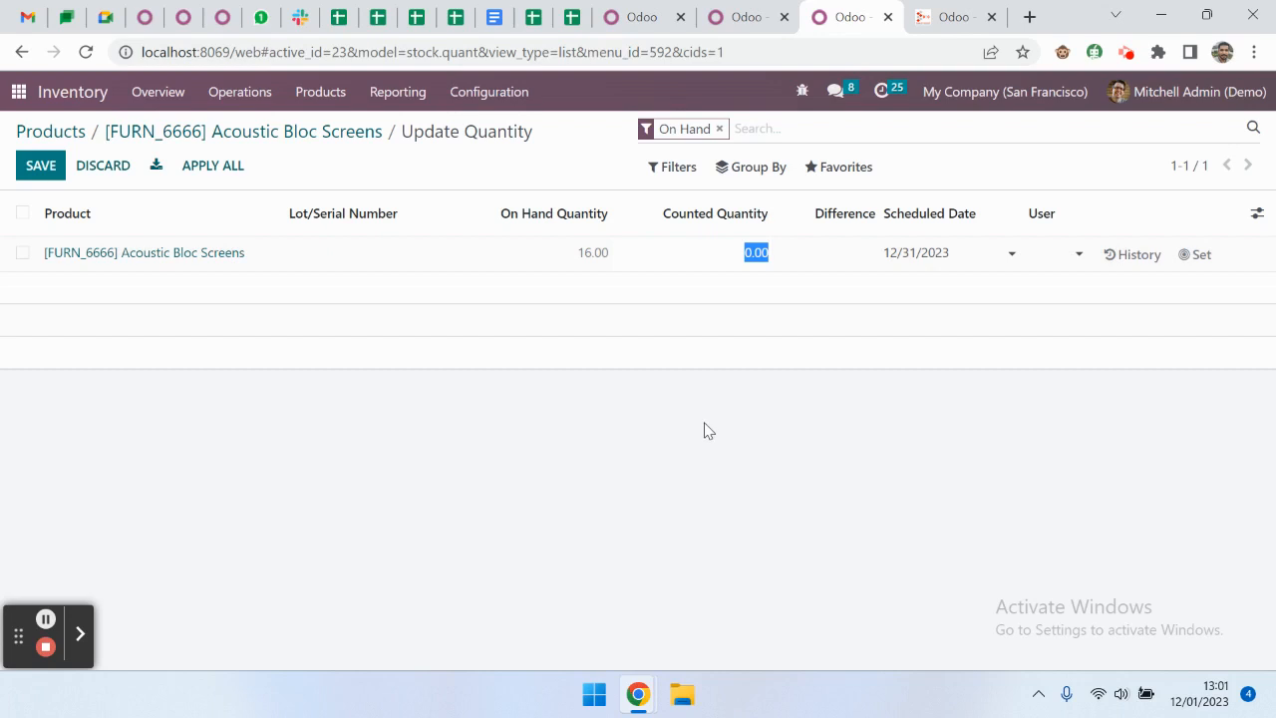
{"action": "mouse_move", "coordinate": [728, 301]}
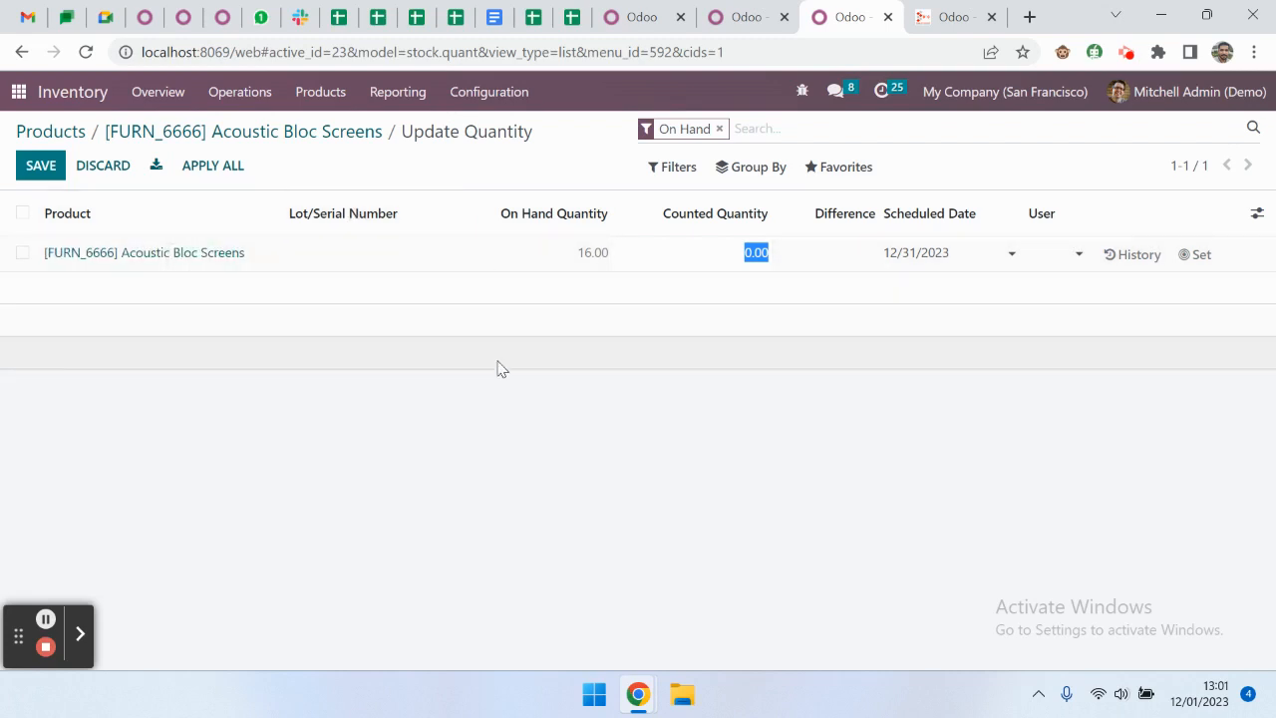
{"action": "mouse_move", "coordinate": [483, 413]}
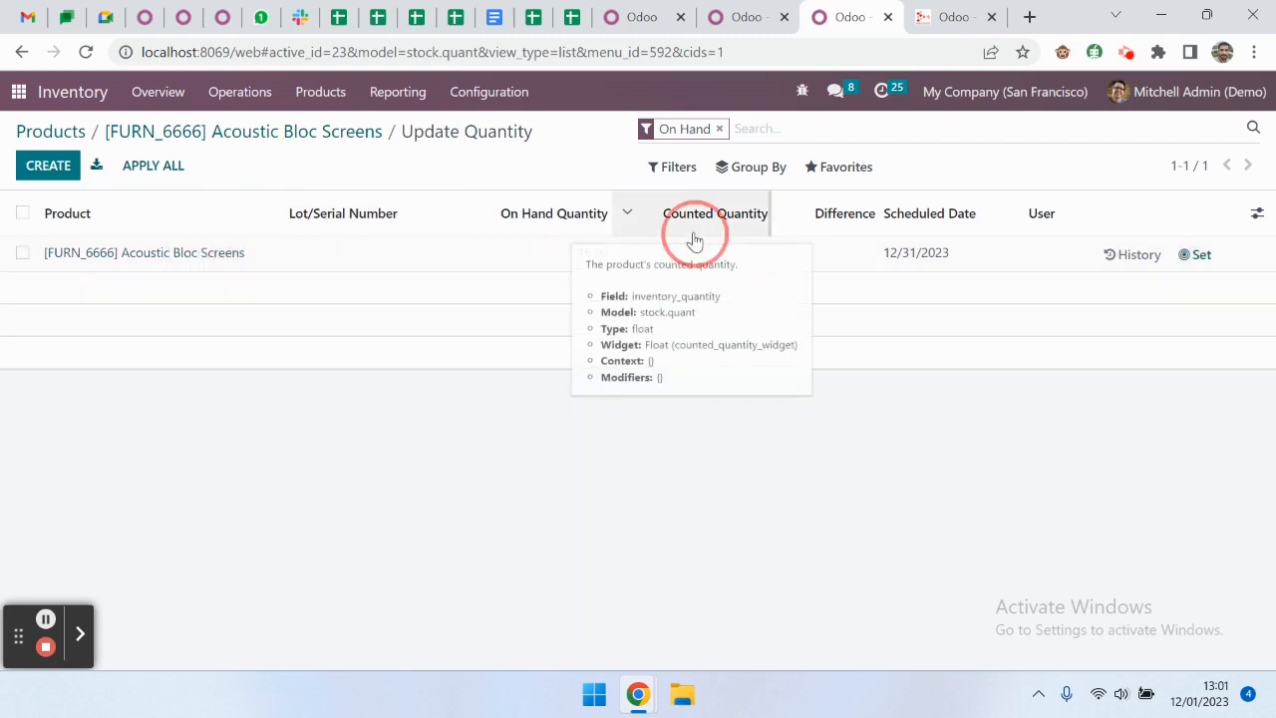
{"action": "left_click", "coordinate": [714, 252]}
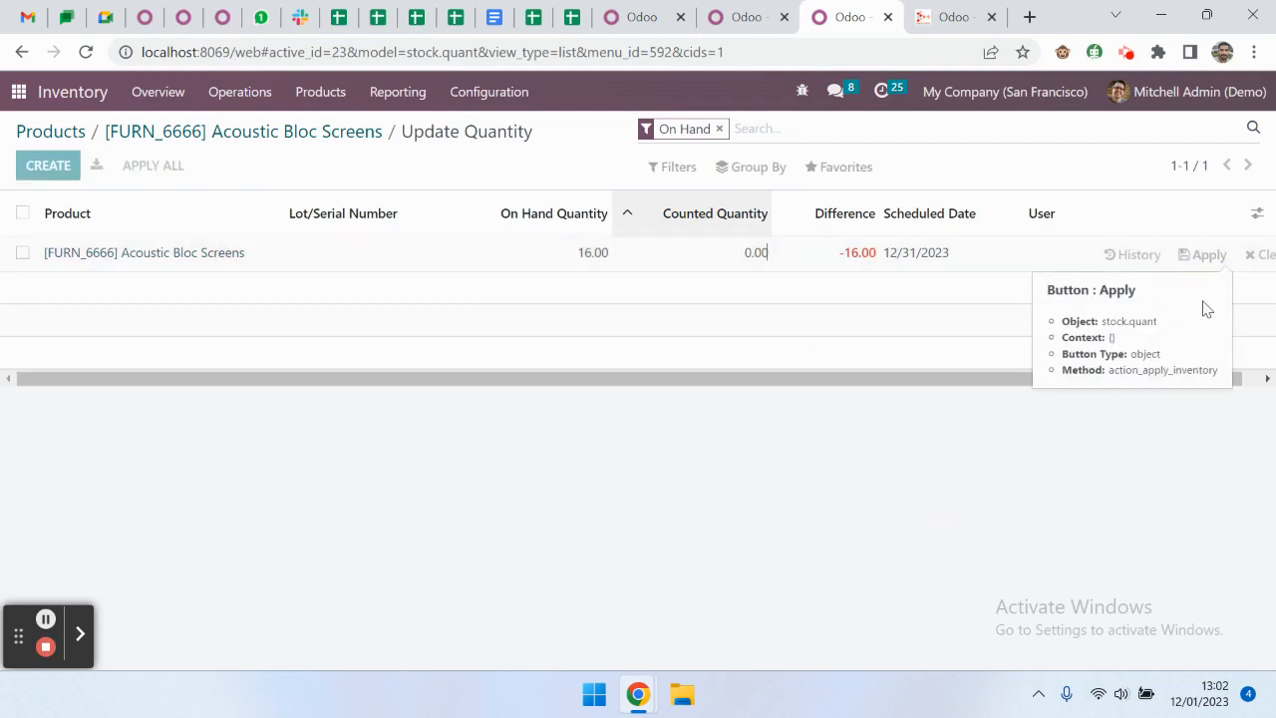
{"action": "left_click", "coordinate": [1208, 255]}
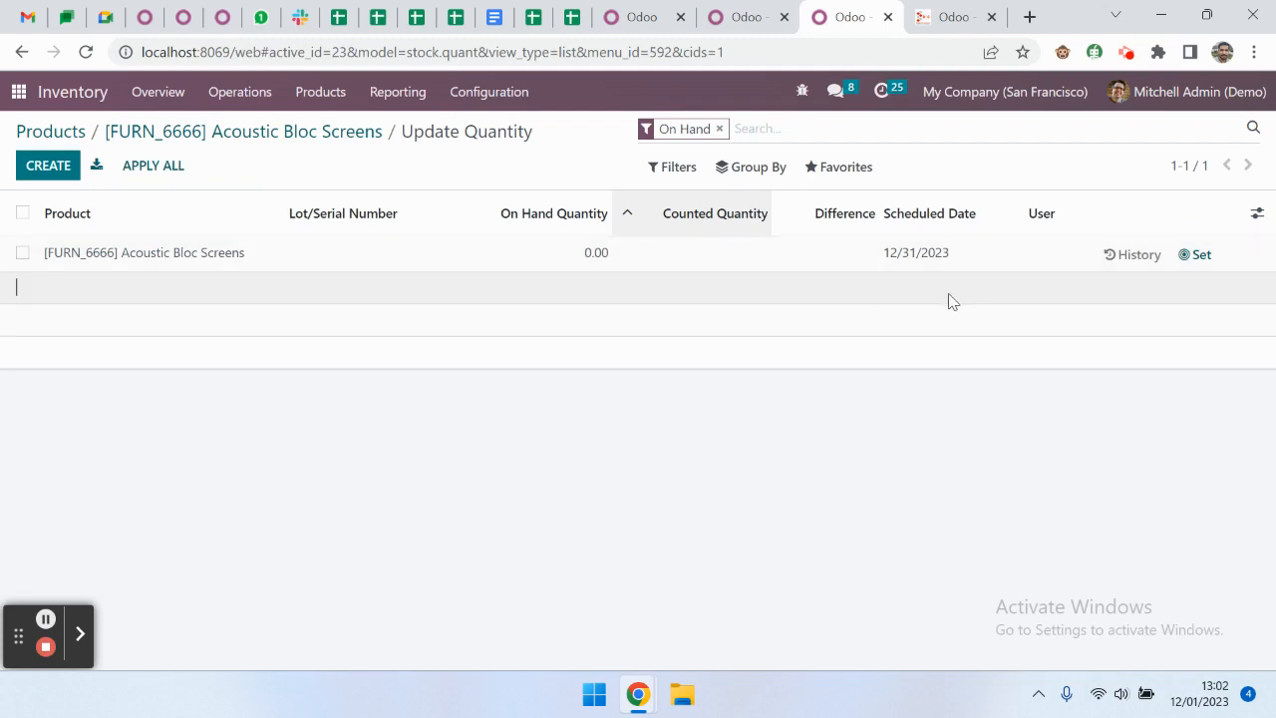
{"action": "mouse_move", "coordinate": [474, 335]}
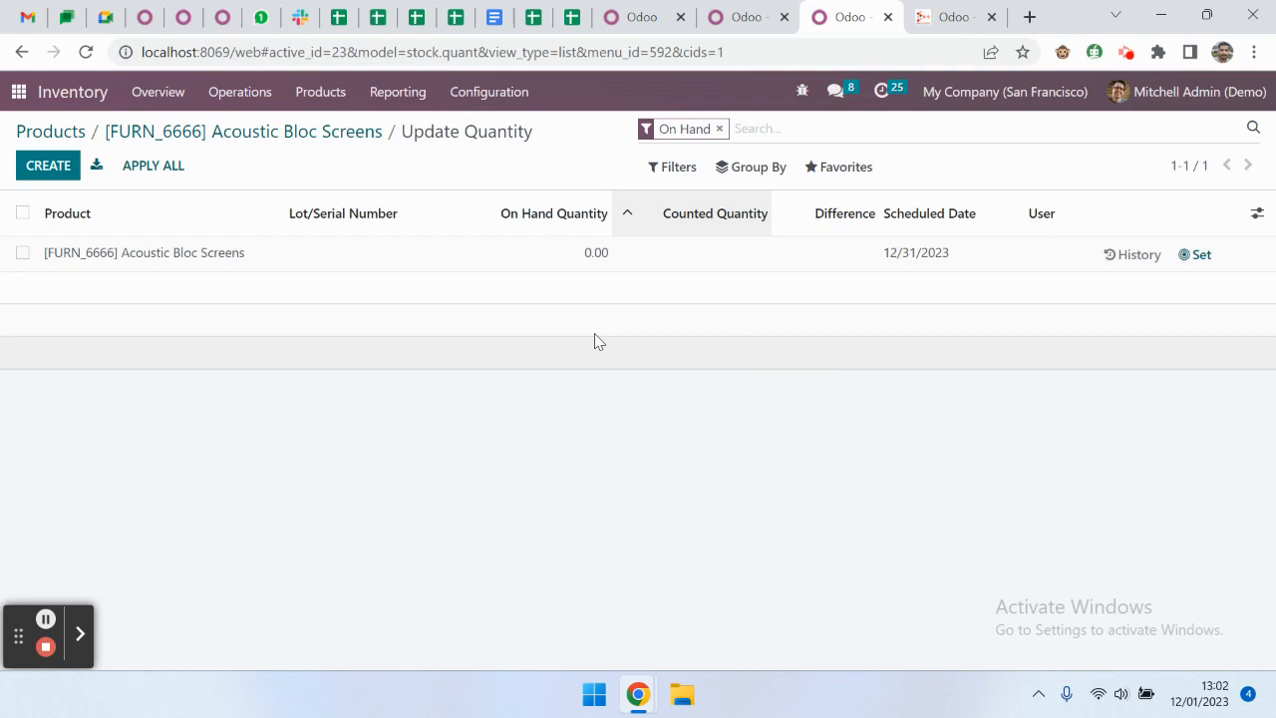
{"action": "mouse_move", "coordinate": [435, 259]}
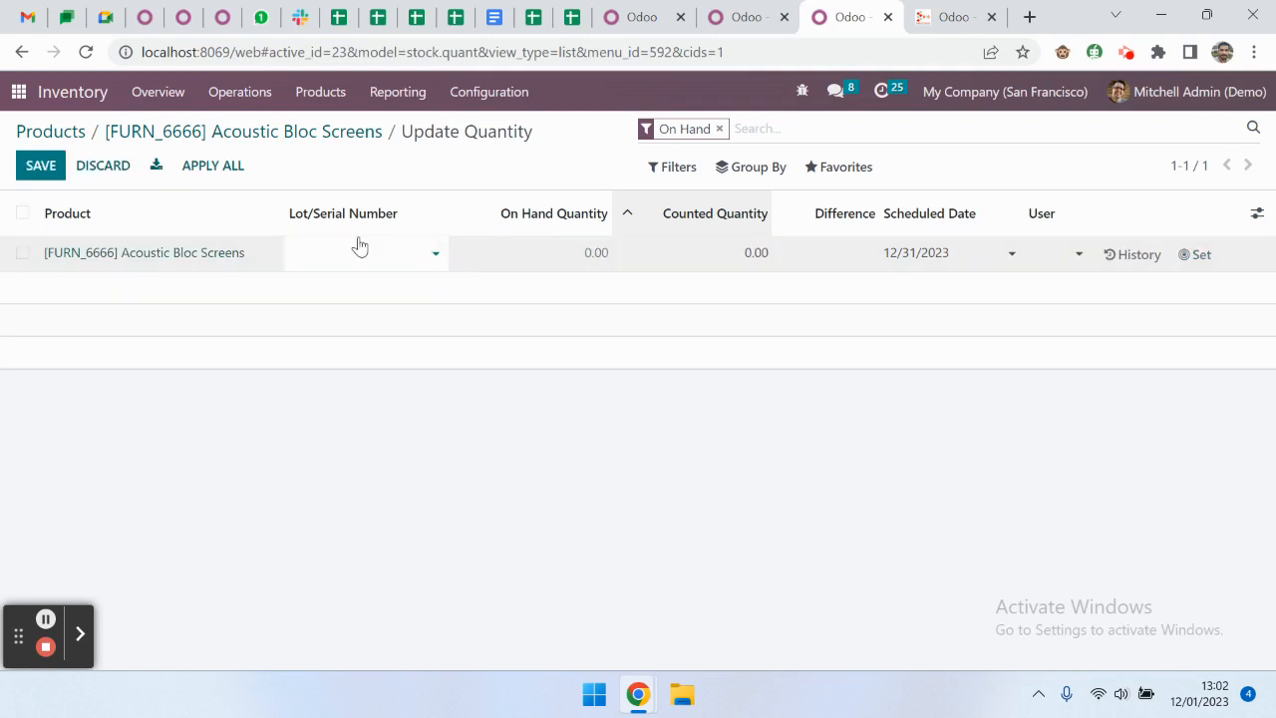
Create lot ABC001 on the quantity row, count 16 units under it and apply.
{"action": "left_click", "coordinate": [359, 251]}
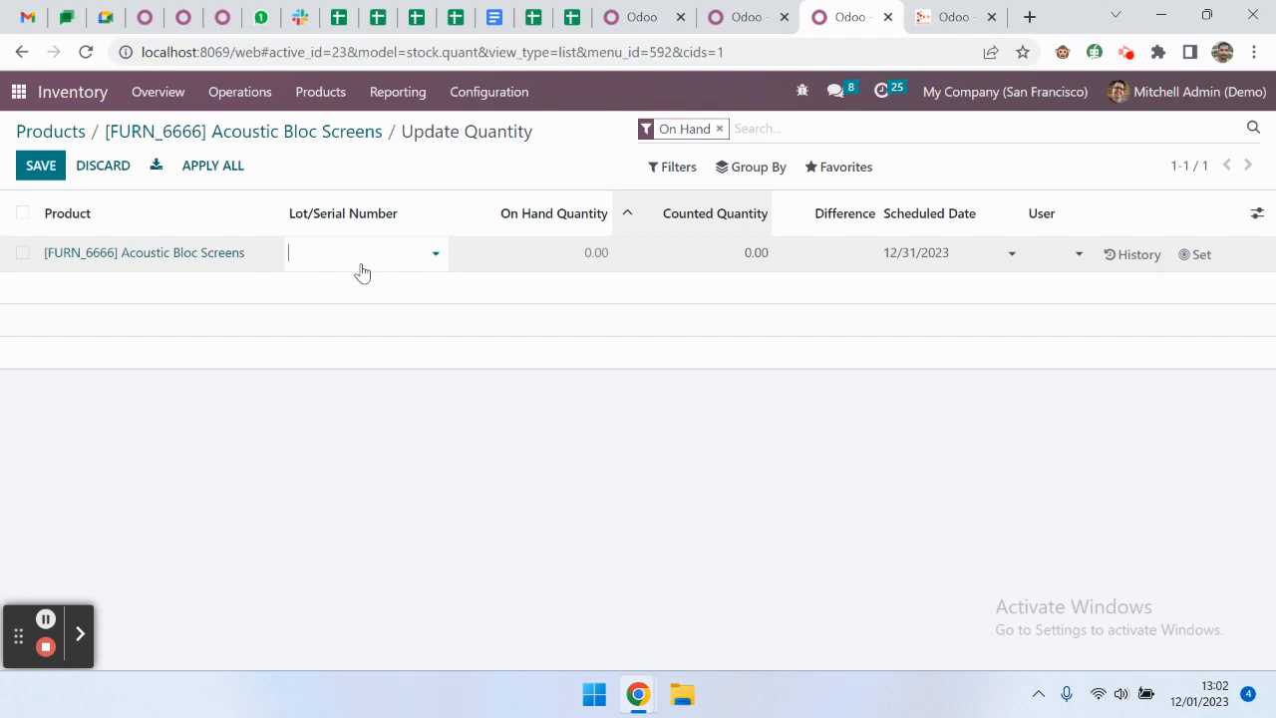
{"action": "type", "text": "ABC001"}
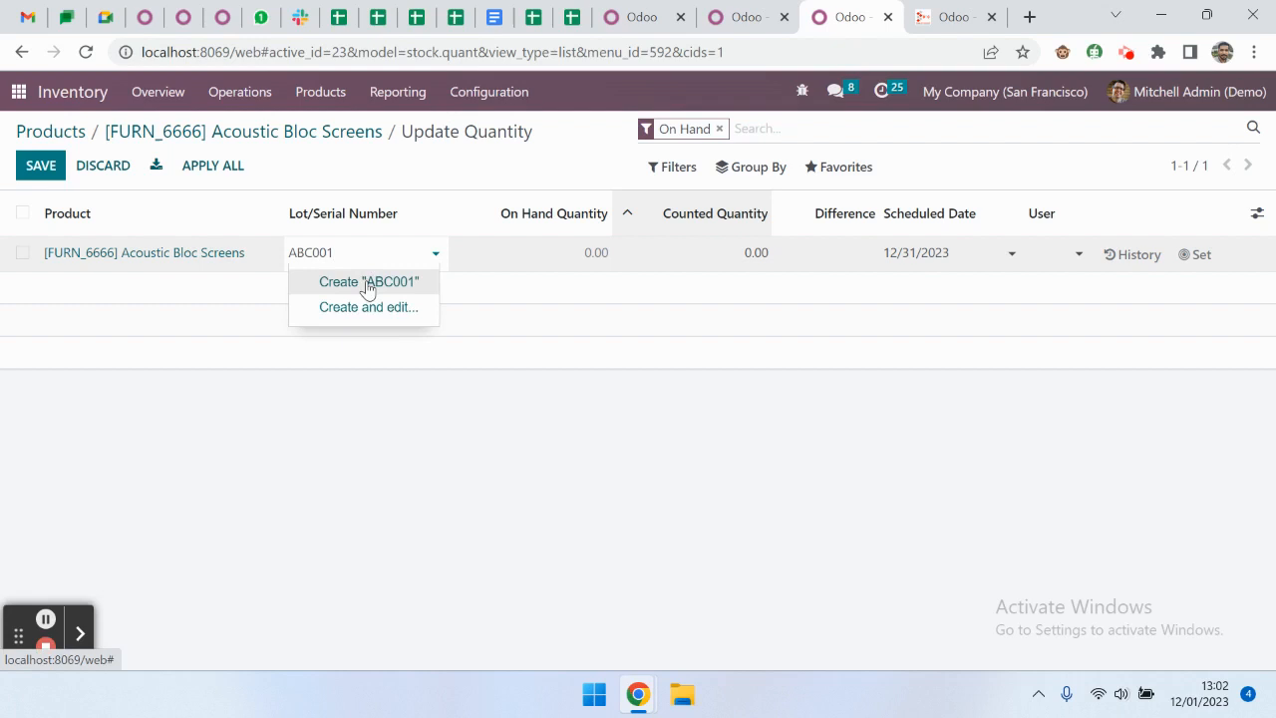
{"action": "left_click", "coordinate": [367, 279]}
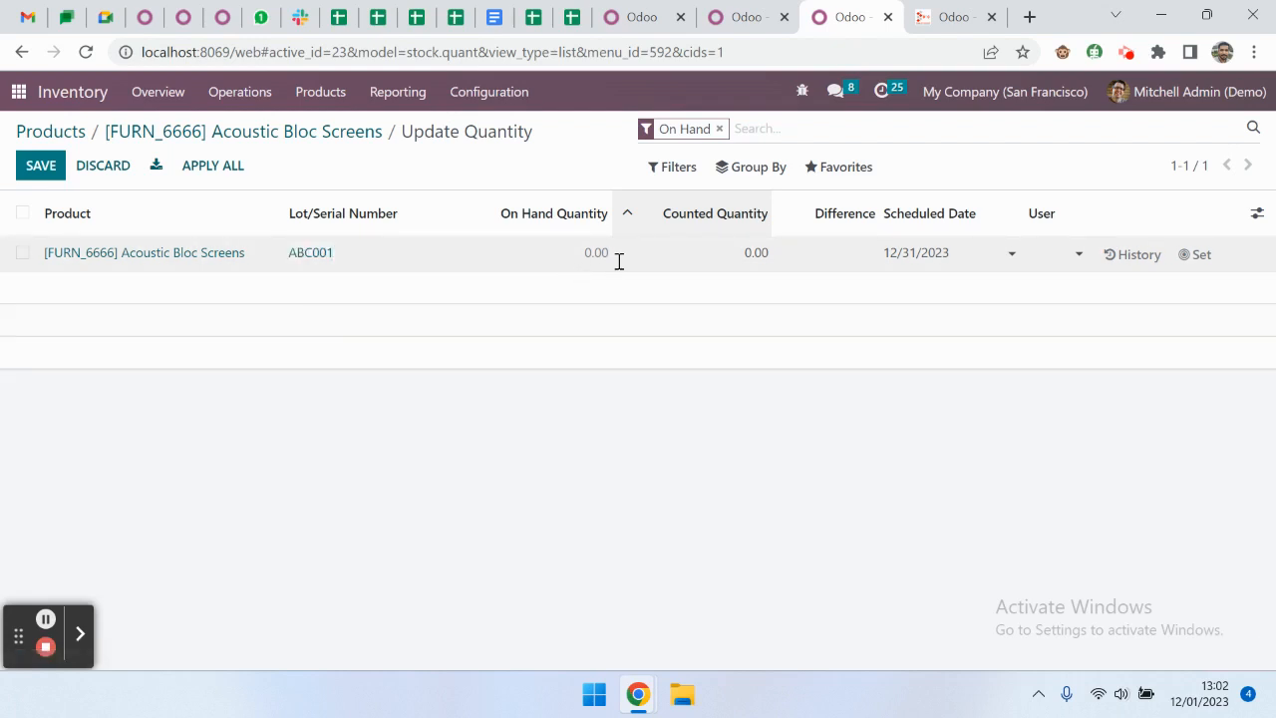
{"action": "left_click", "coordinate": [714, 251]}
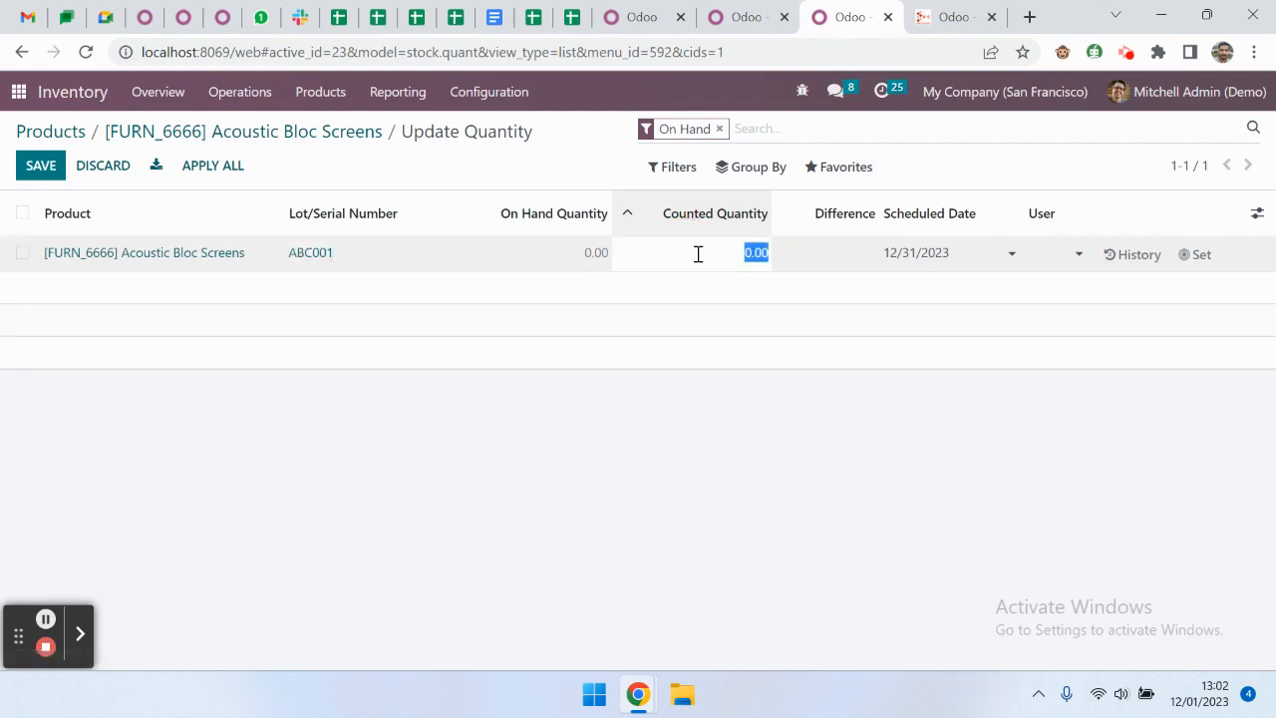
{"action": "type", "text": "16"}
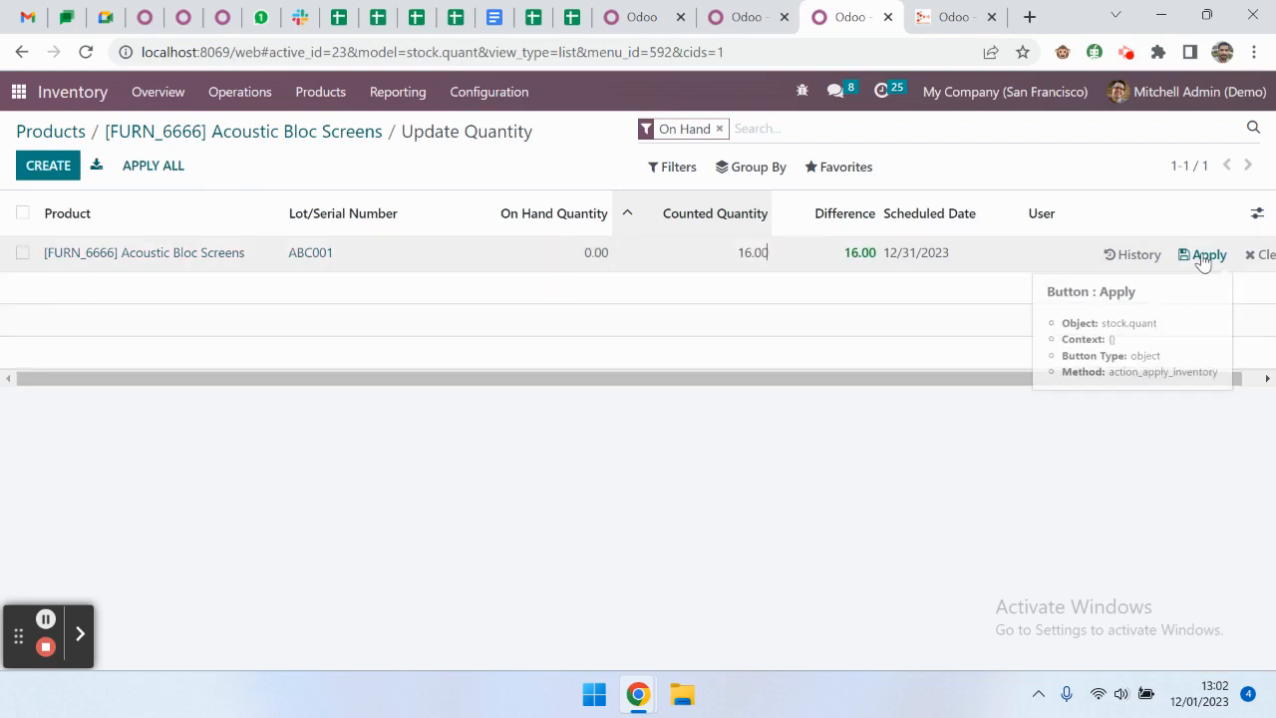
{"action": "left_click", "coordinate": [1208, 256]}
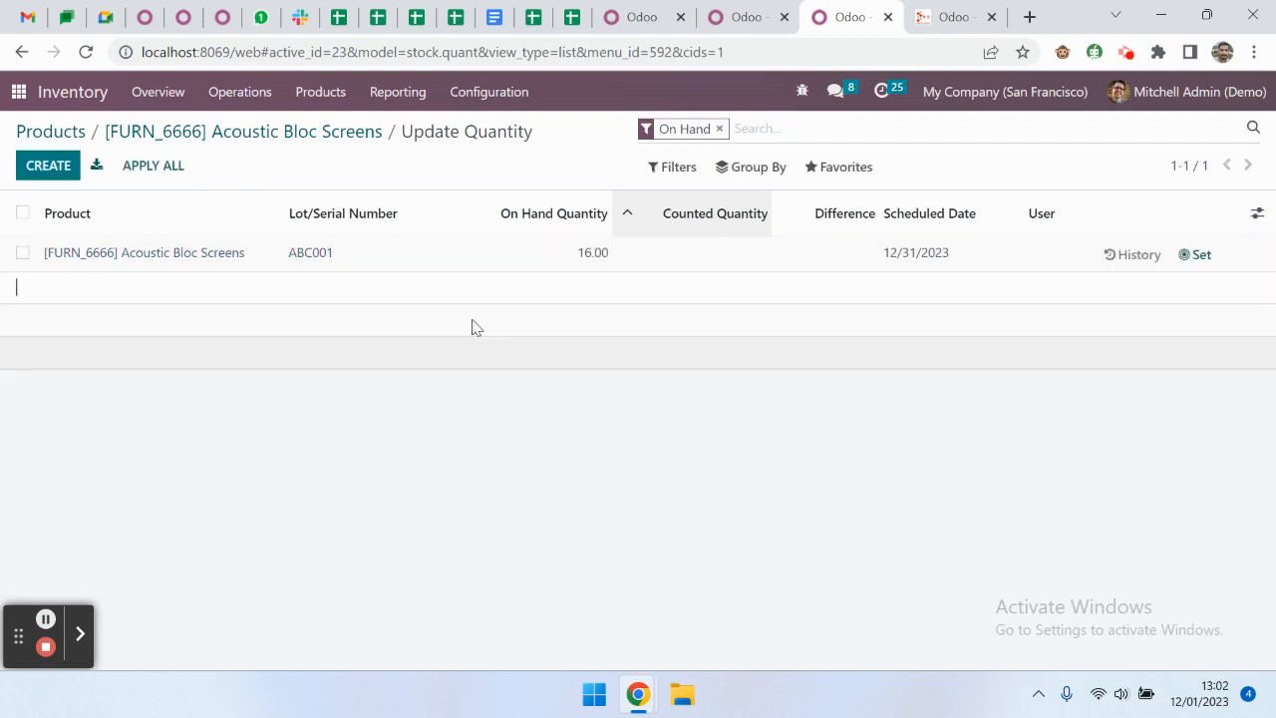
{"action": "mouse_move", "coordinate": [331, 271]}
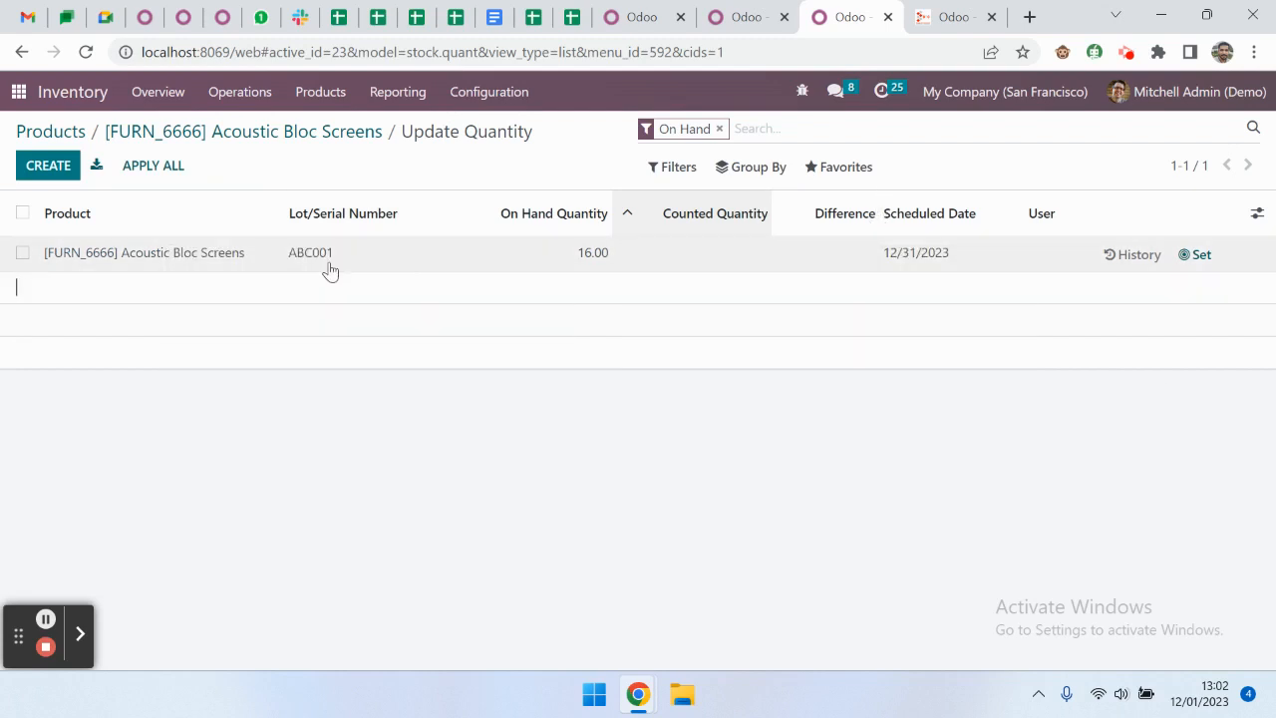
{"action": "mouse_move", "coordinate": [279, 149]}
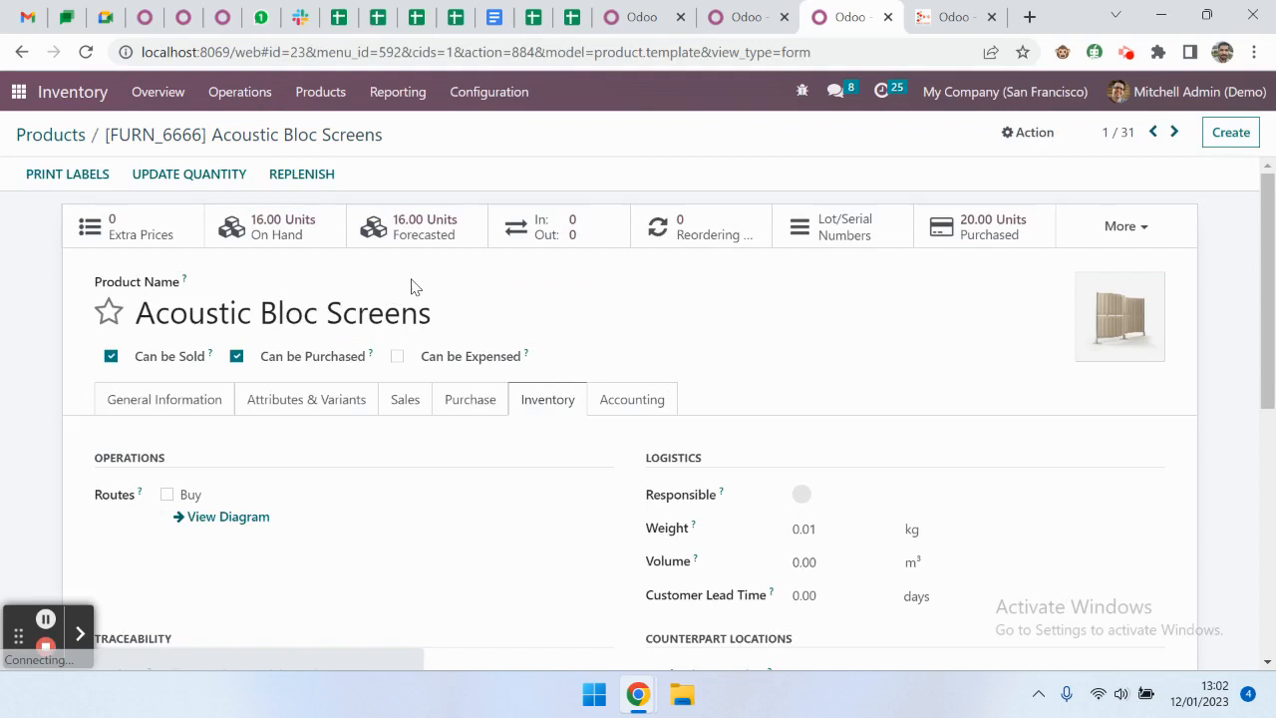
{"action": "mouse_move", "coordinate": [267, 225]}
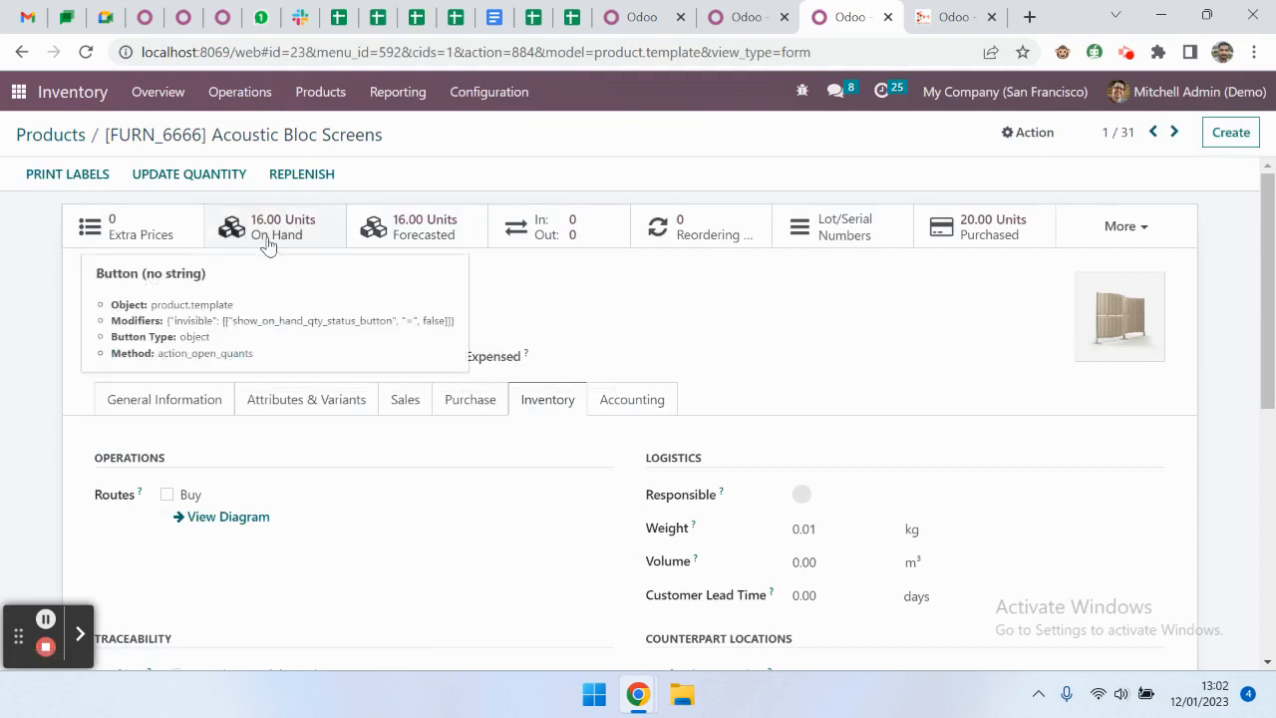
{"action": "left_click", "coordinate": [279, 227]}
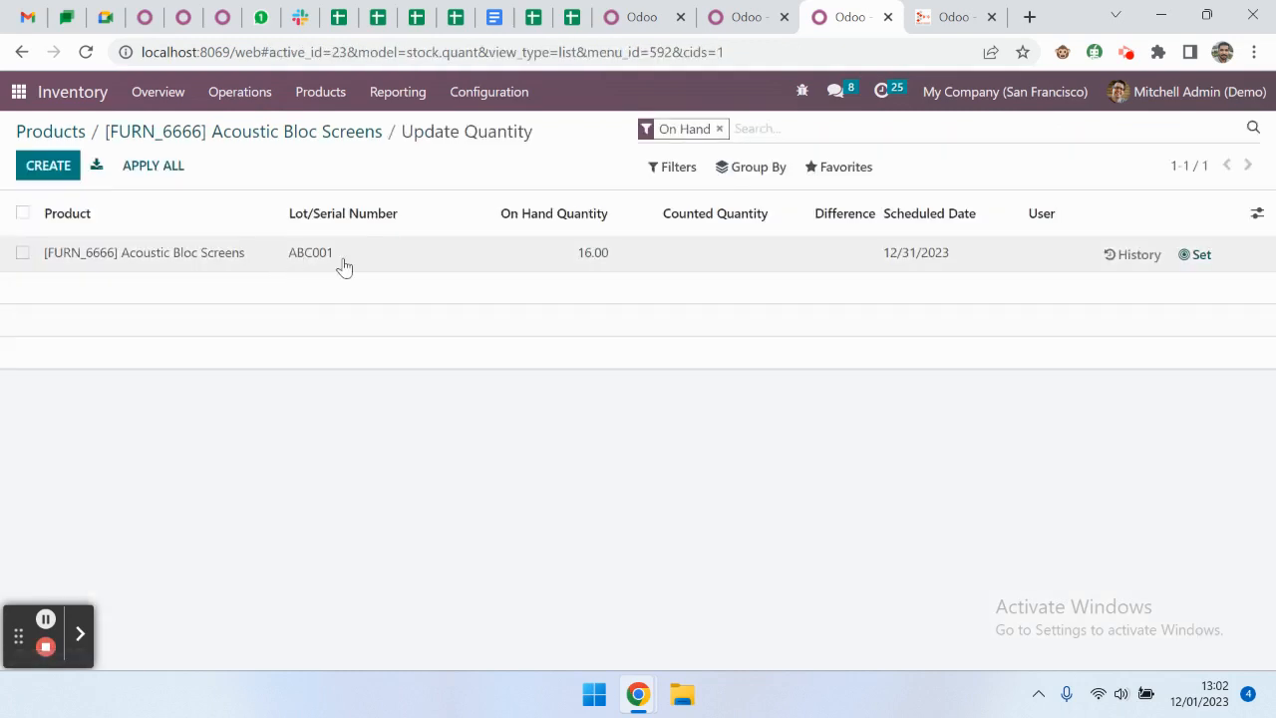